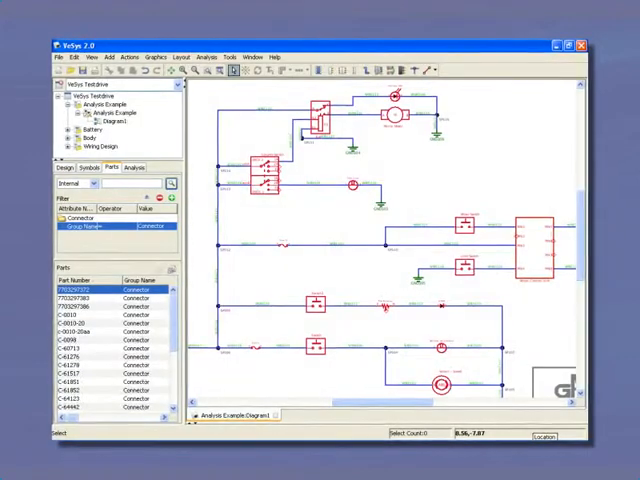
Show the Analysis panel's Simulation Controls listing the diagram's switches and positions.
left_click(132, 168)
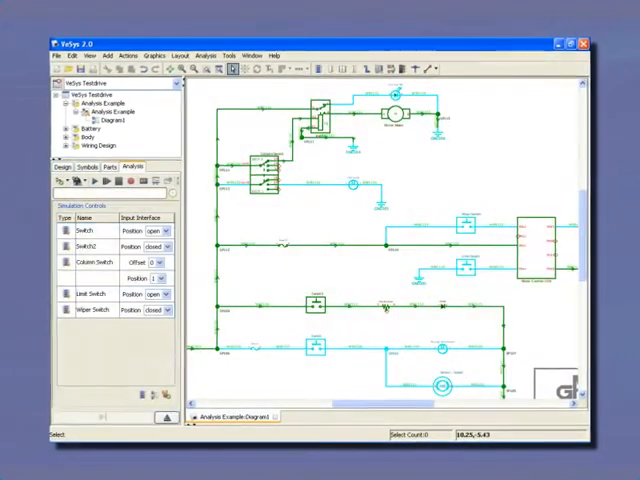